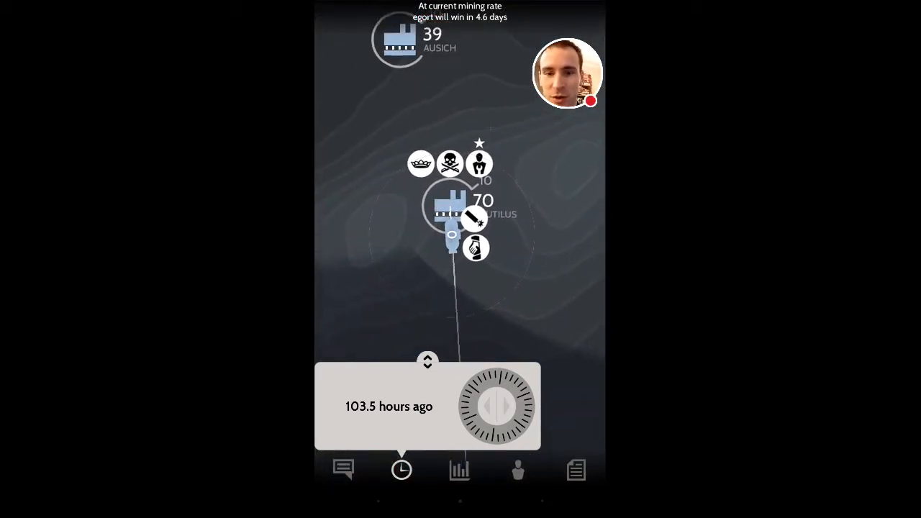
# Step: Step the time-machine replay forward from 103.5 to 99.3 hours ago near Sagan
pyautogui.click(478, 161)
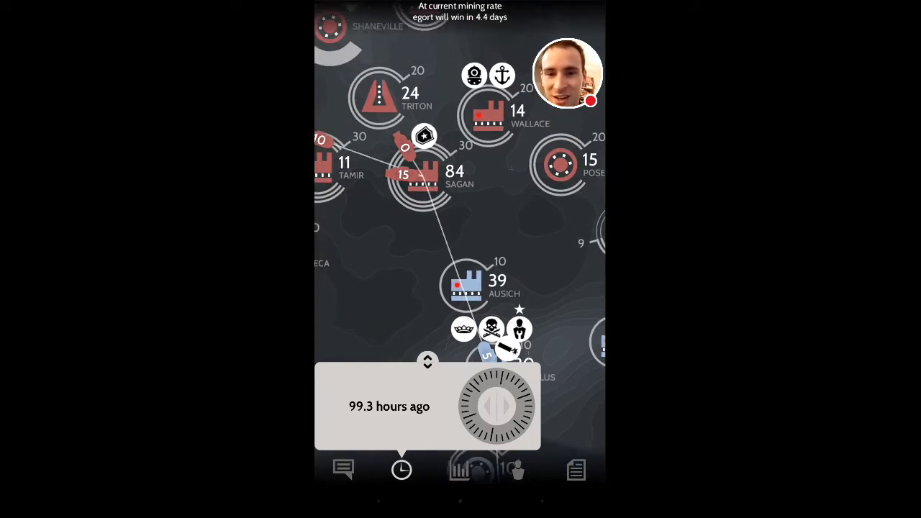
pyautogui.scroll(-3)
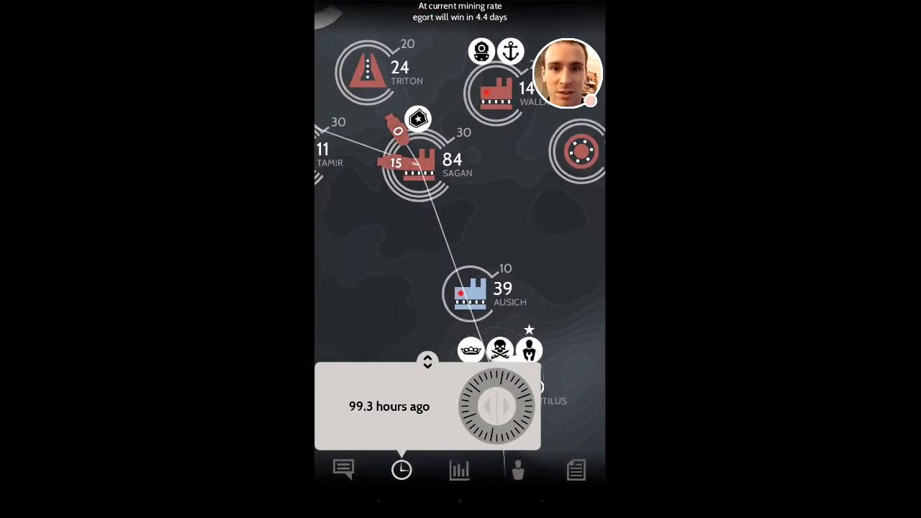
pyautogui.scroll(-3)
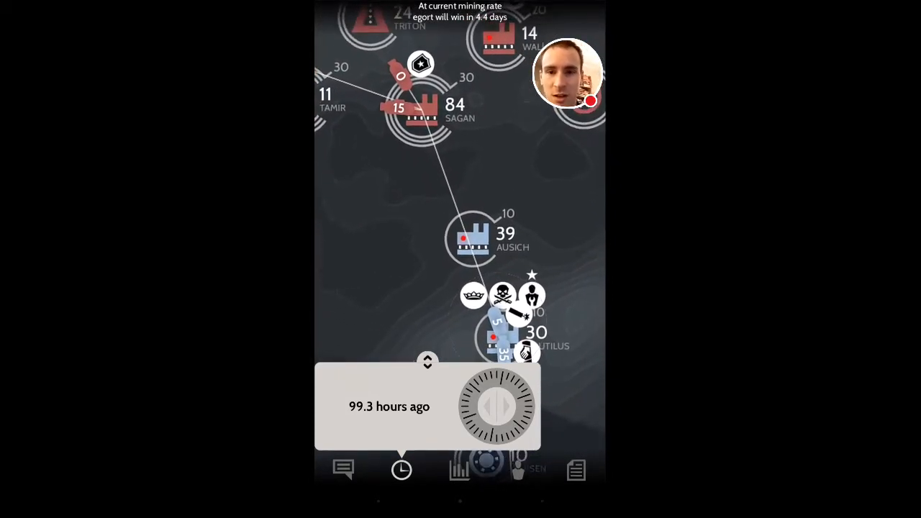
pyautogui.click(420, 112)
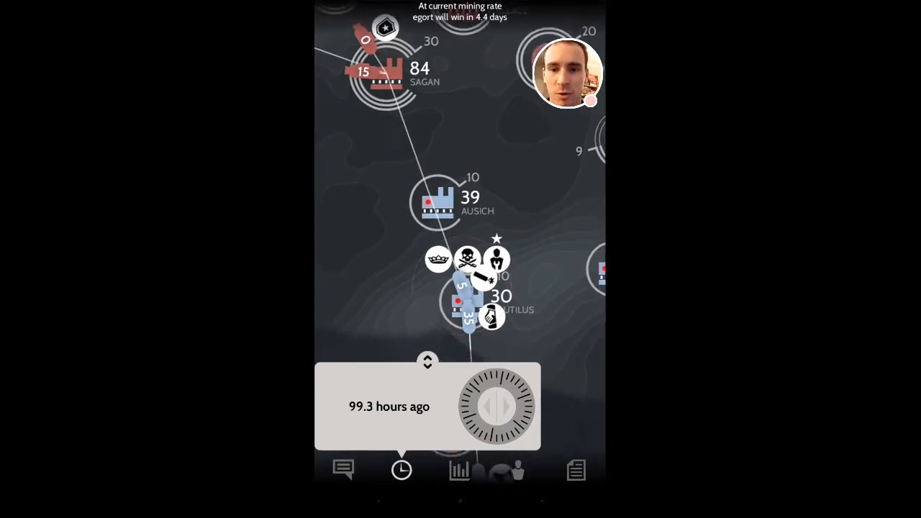
# Step: Advance the replay to 88.7 hours ago as a red sub leaves Sagan toward Ausich
pyautogui.click(466, 259)
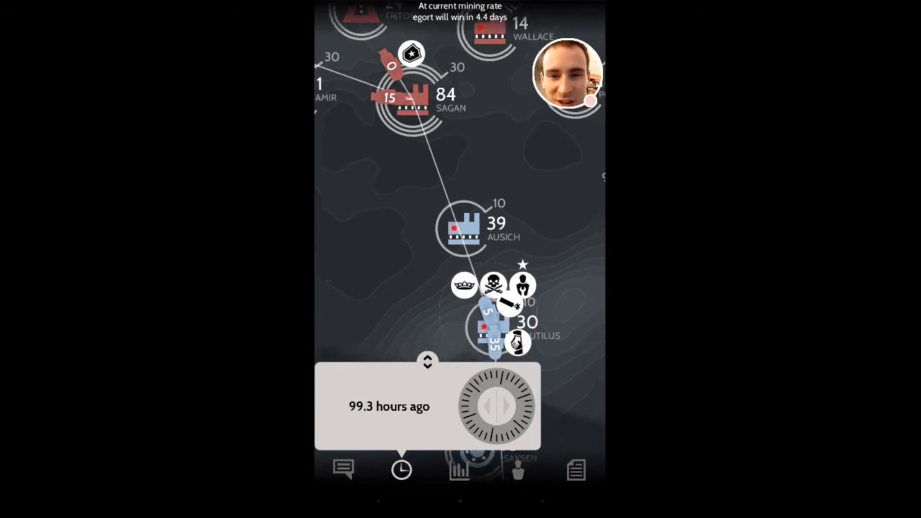
pyautogui.scroll(-3)
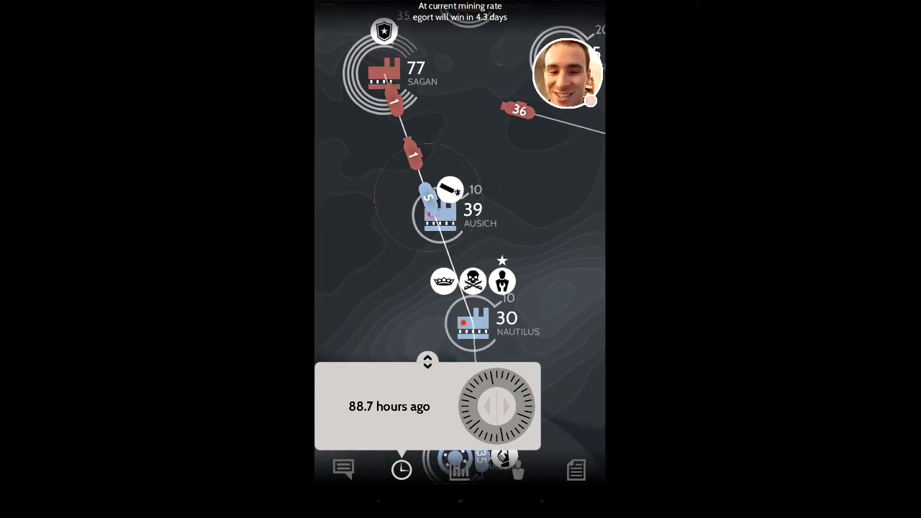
# Step: Drag the dial forward one hour to 87.7 hours ago with the red sub nearing Ausich
pyautogui.moveTo(518, 406); pyautogui.dragTo(475, 406)
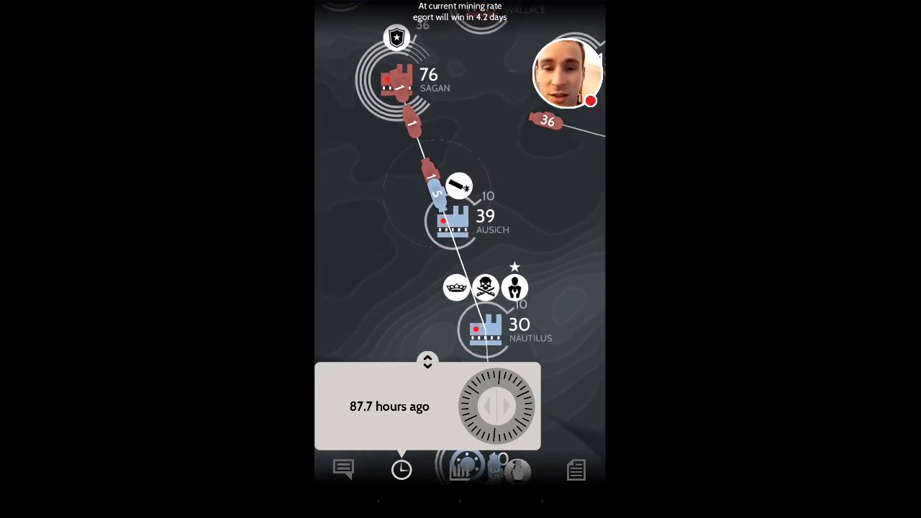
# Step: Scrub the replay to 71.0 hours ago around Adama and bring up the Pirate specialist card
pyautogui.click(485, 288)
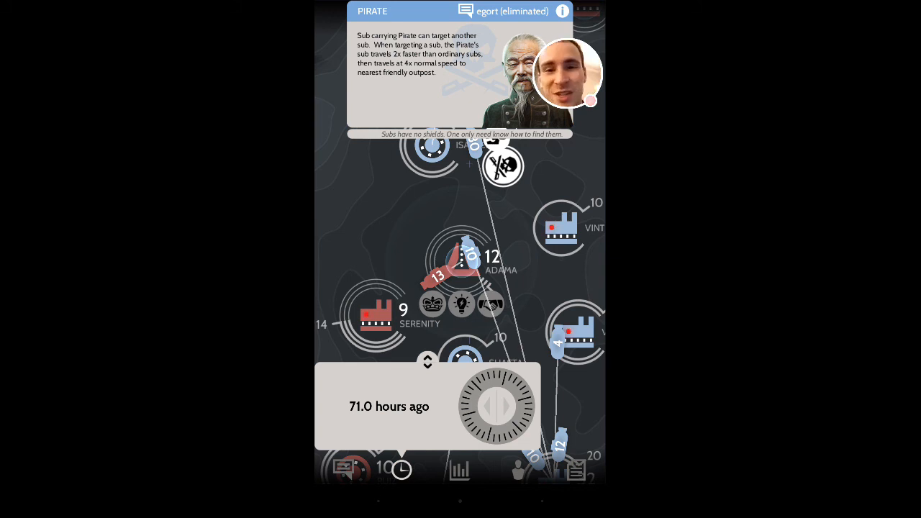
pyautogui.scroll(-3)
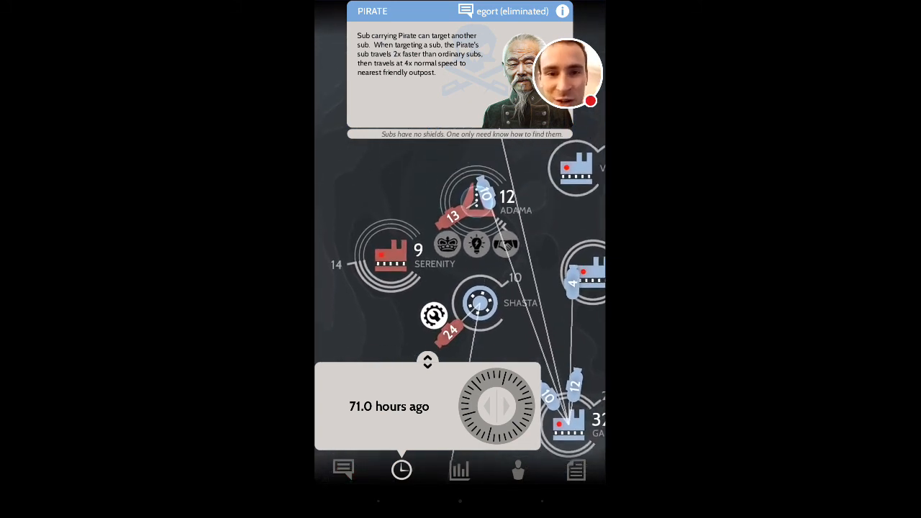